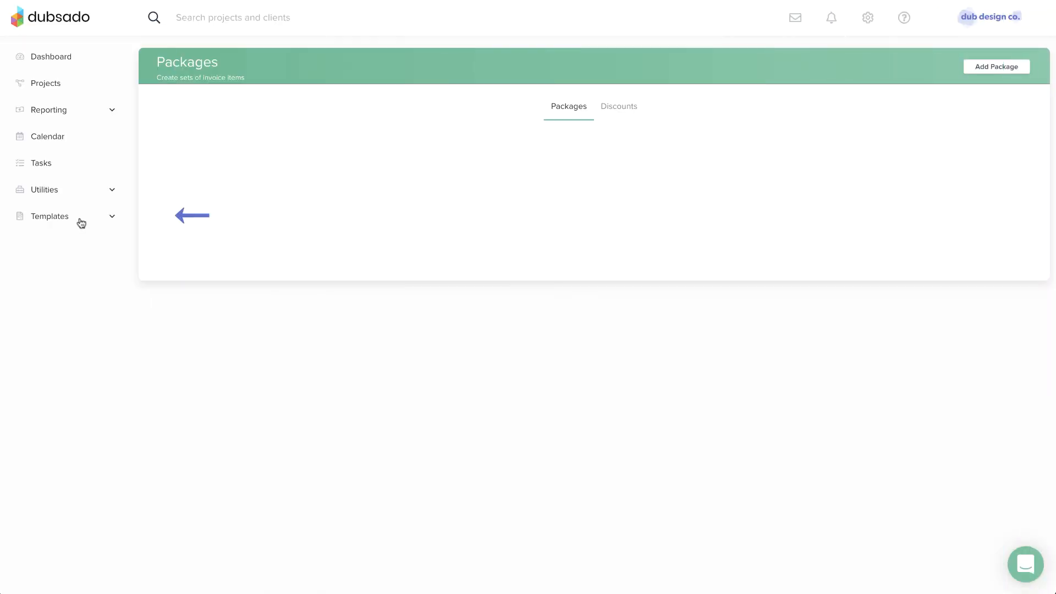
Start a new blank package from the Packages template list.
click(49, 217)
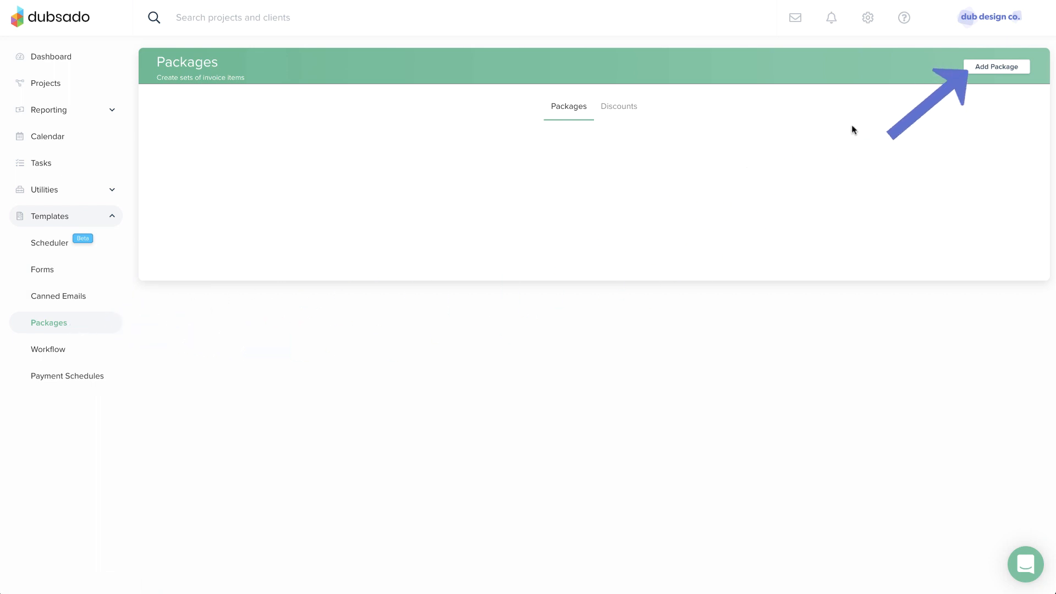
click(997, 66)
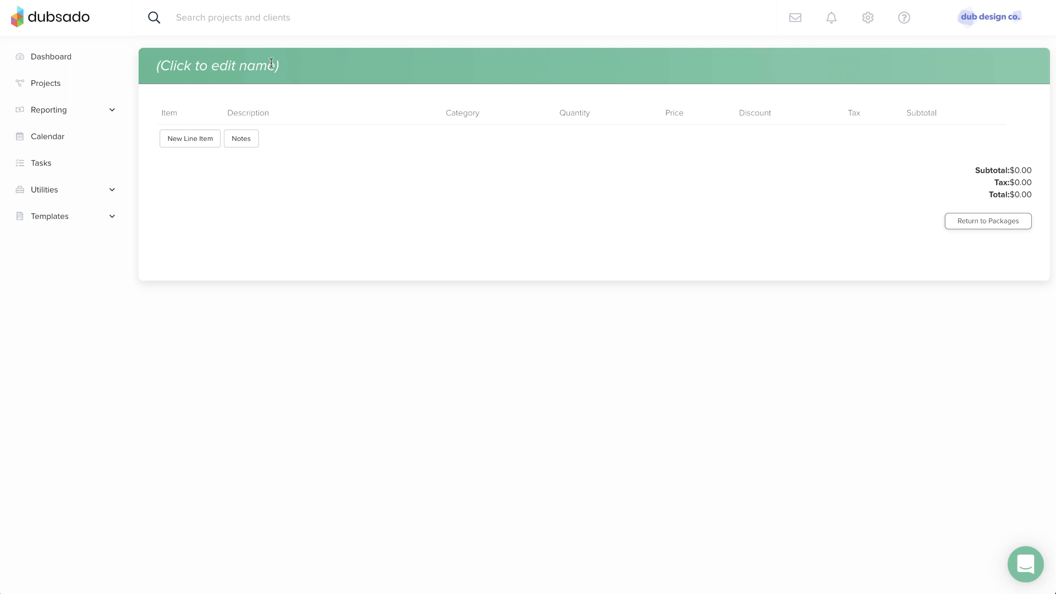
Title the new package 'Headshot Session' and confirm the name.
text(Headshot Session)
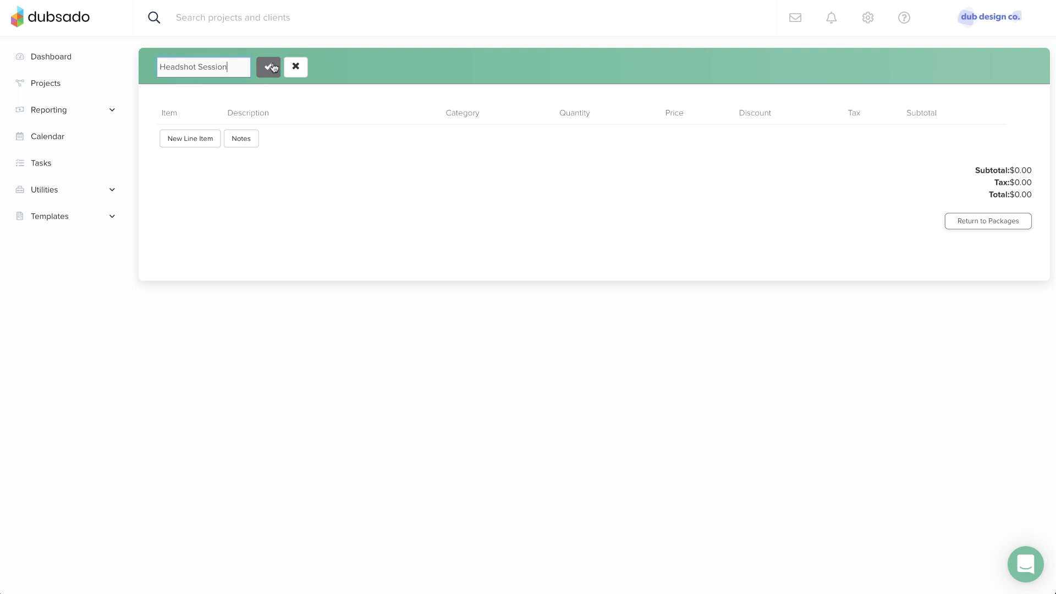
click(268, 66)
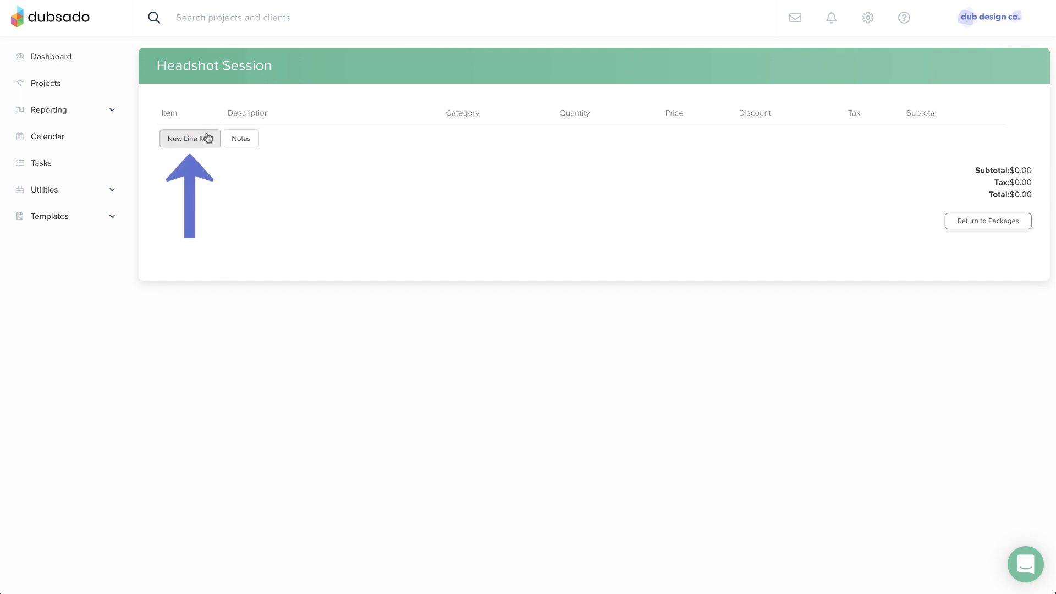
Add a 'Headshot Session' line item with bullets '3 hour session' and '6 different looks'.
click(189, 138)
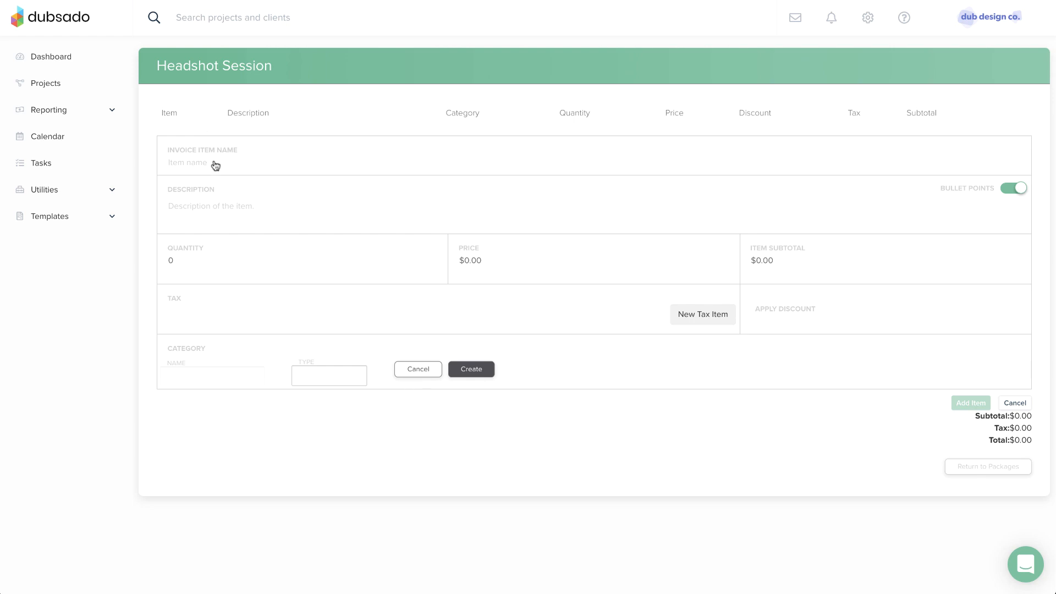
text(Headshot Session)
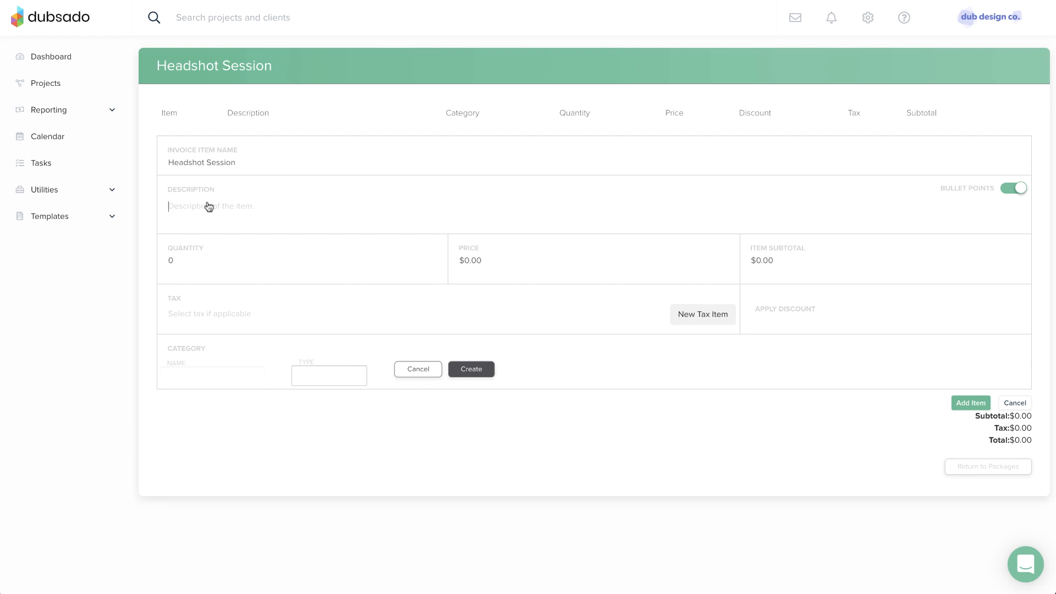
text(3 hour ses)
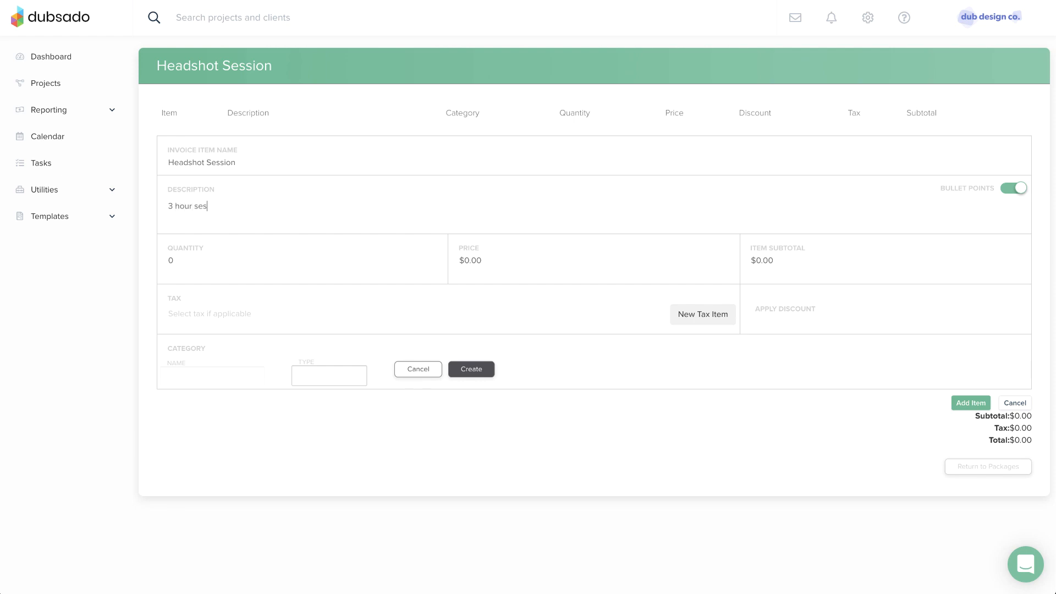
text(sion)
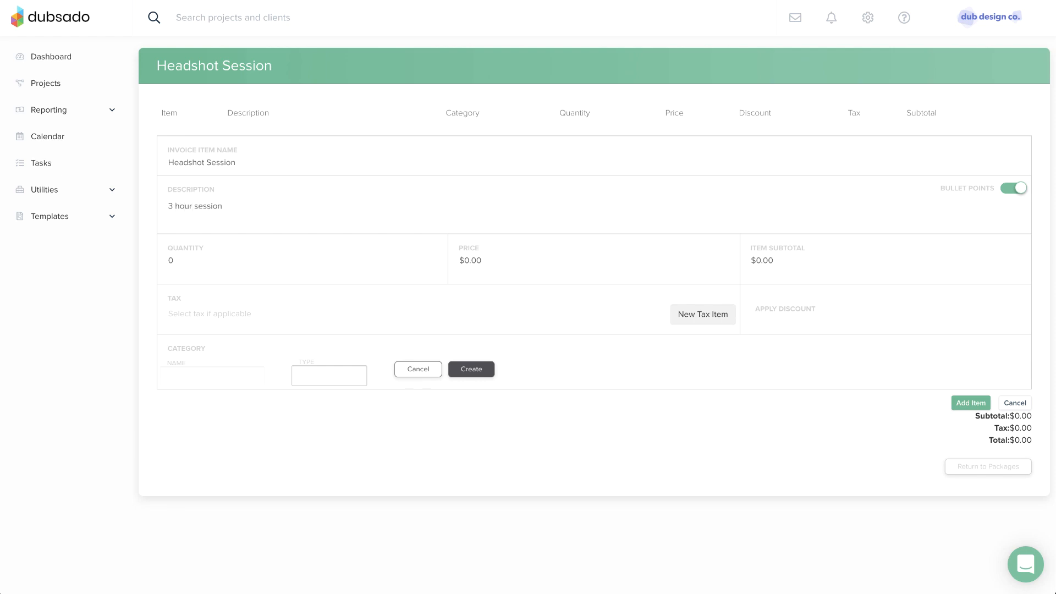
mouse_move(883, 202)
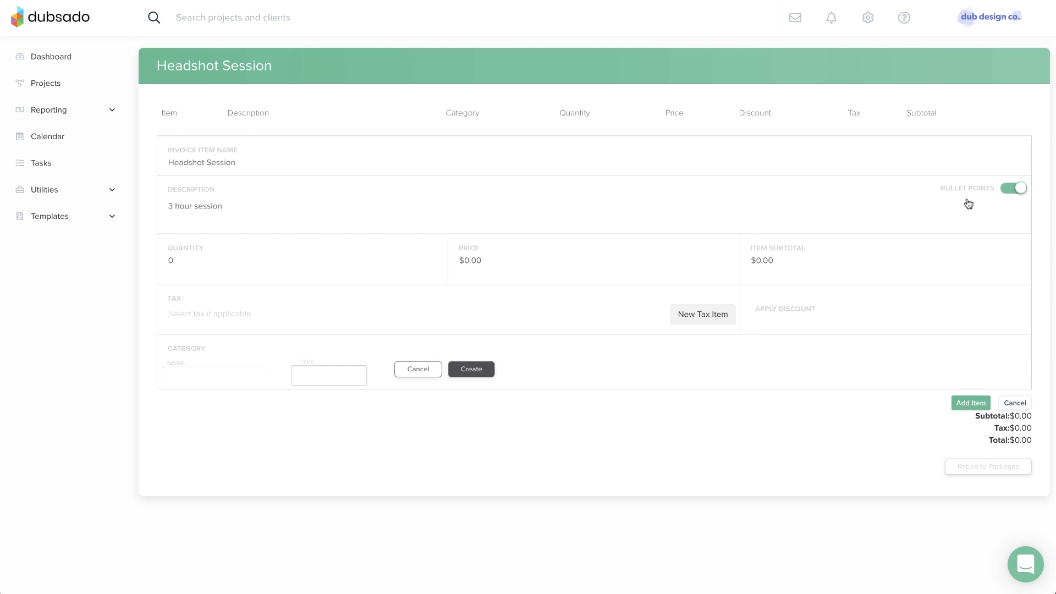
text(6)
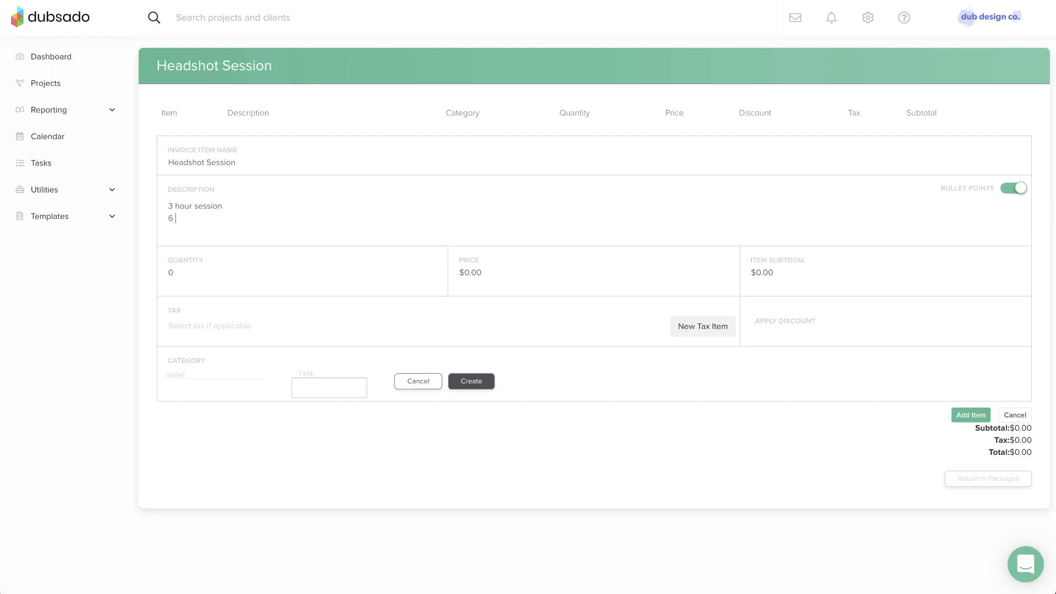
text(different look)
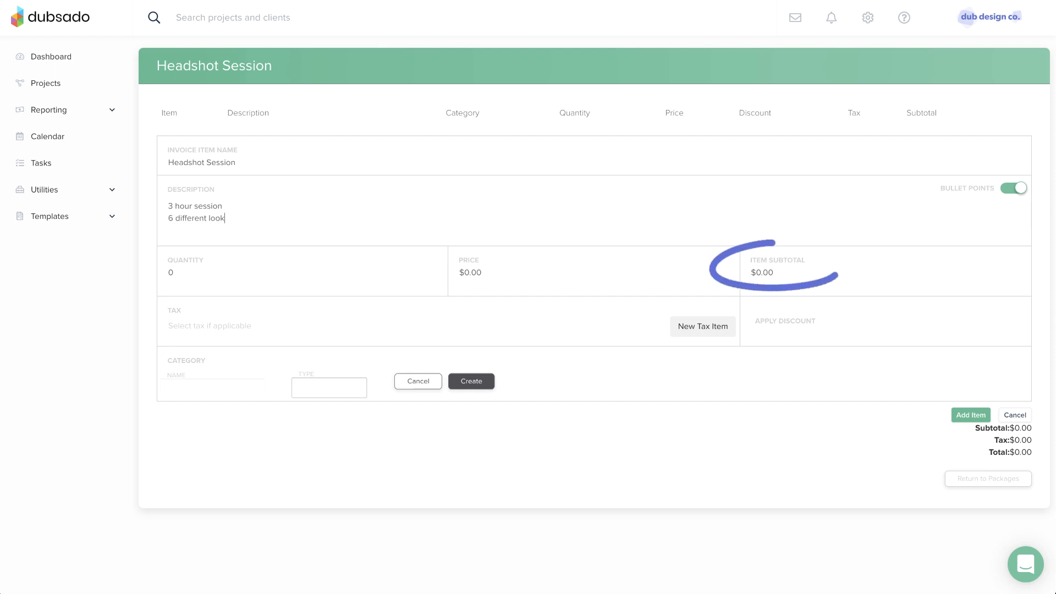
text(s)
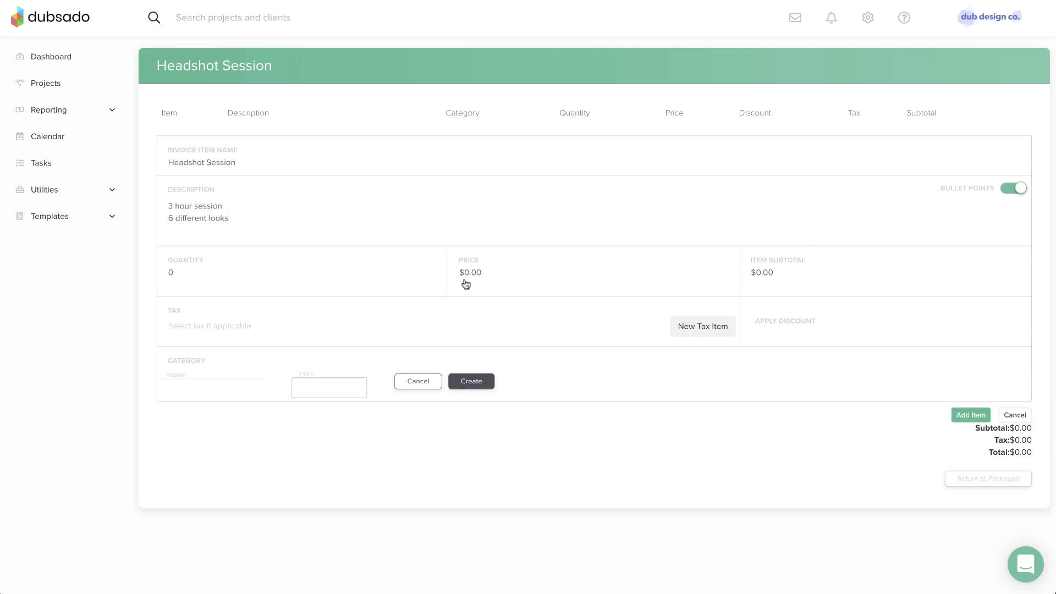
Select the Quantity field of the Headshot Session line item for editing.
click(171, 273)
text(1)
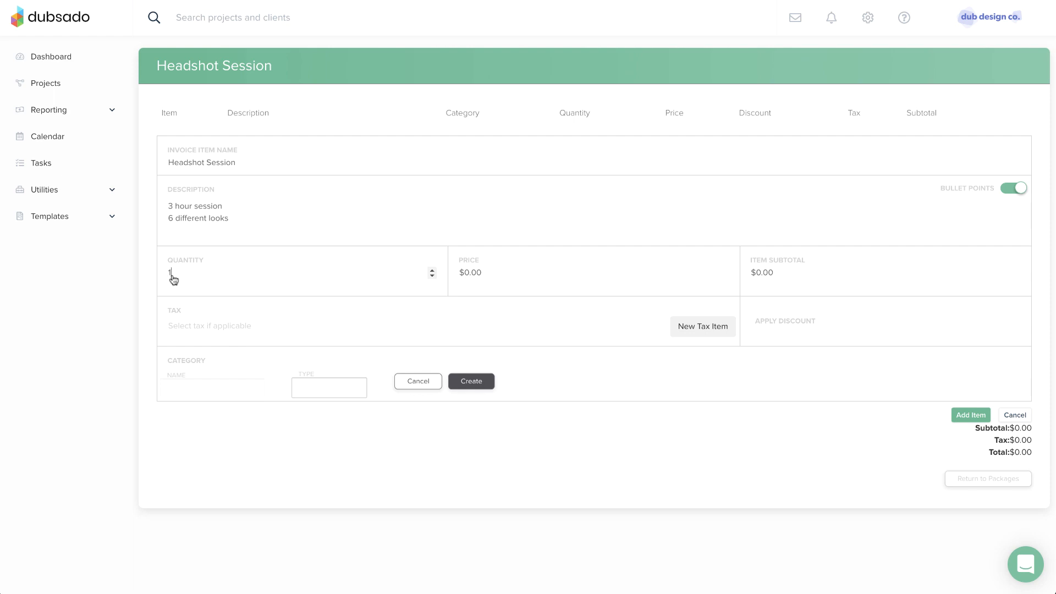
click(467, 273)
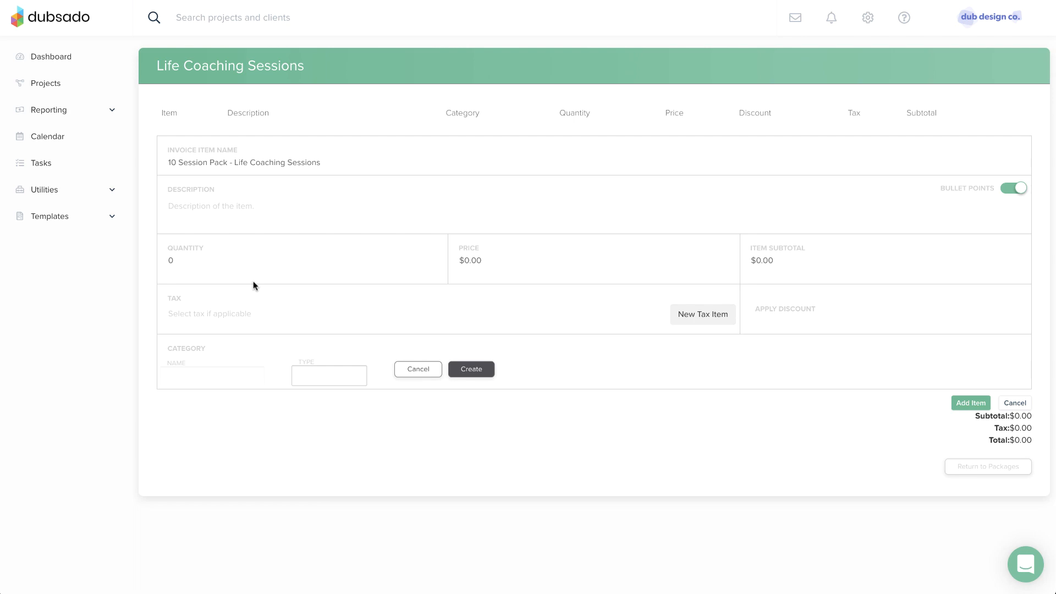
Price the 10 Session Pack item at quantity 1 and $1,000, then return to Packages.
text(10)
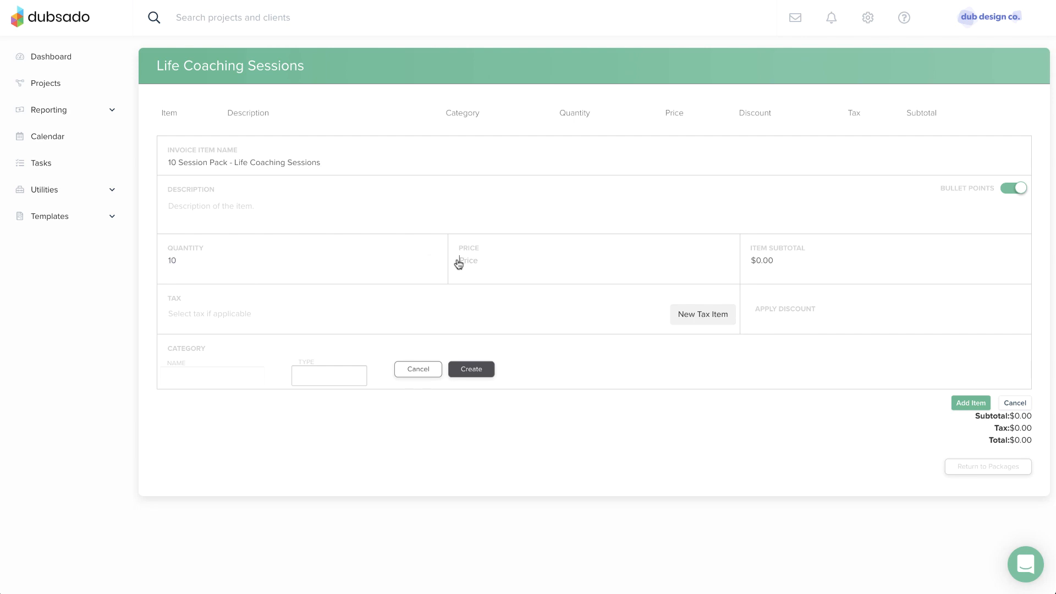
text(100)
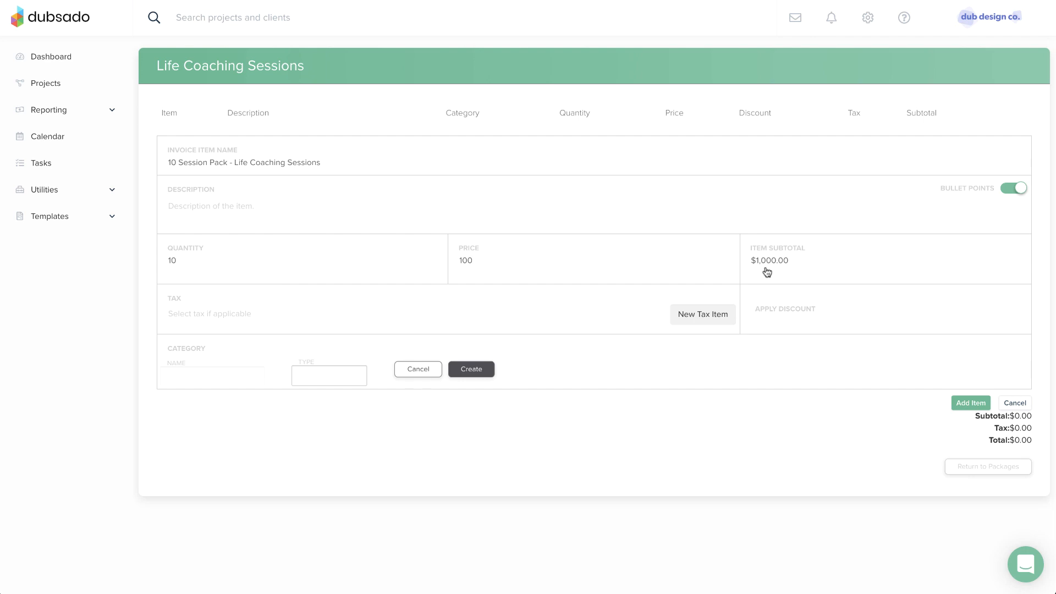
mouse_move(432, 272)
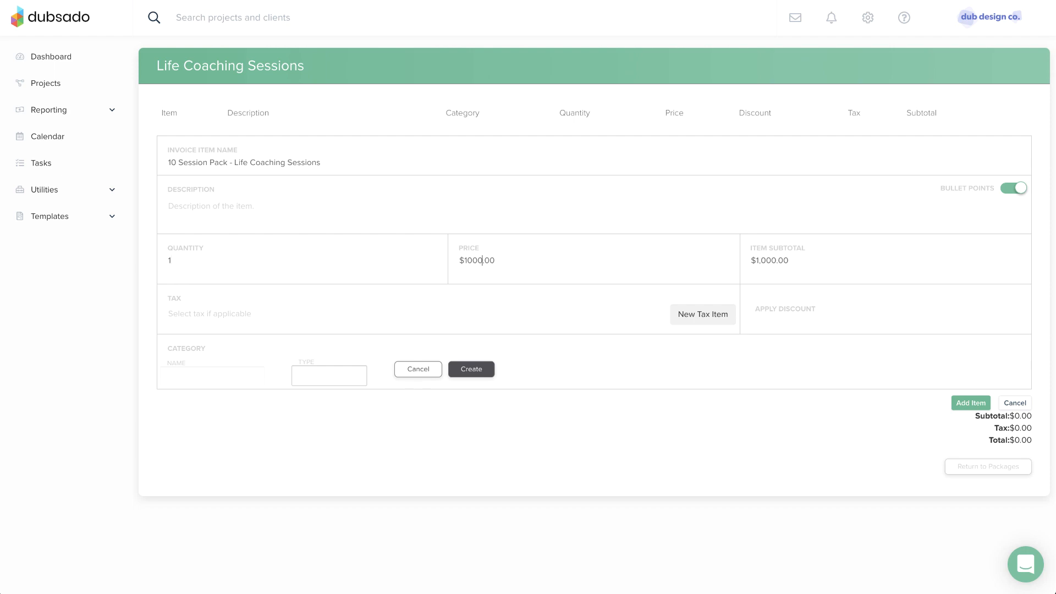
mouse_move(259, 214)
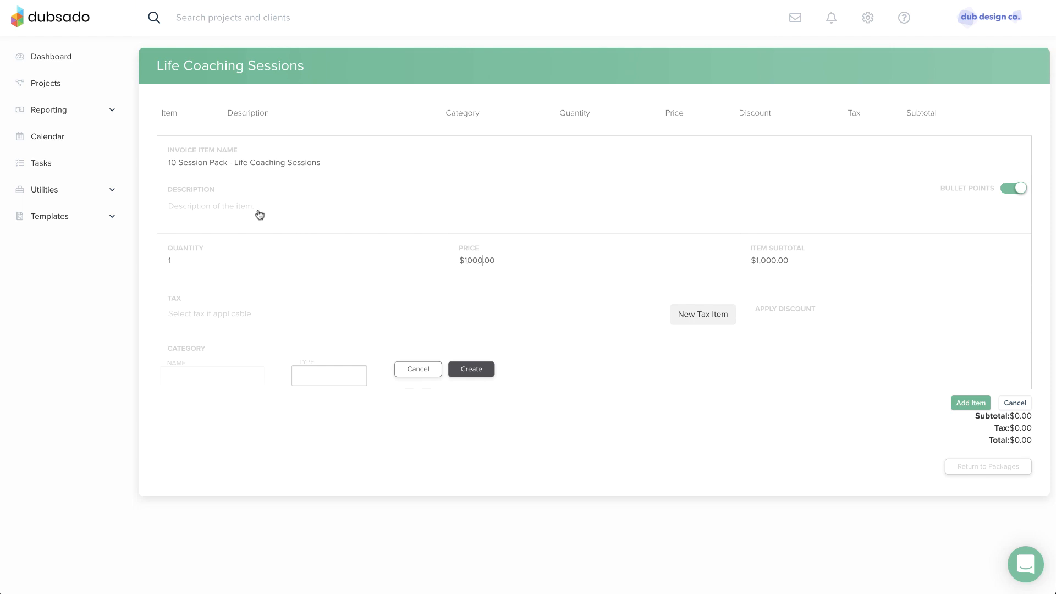
text(10 ses)
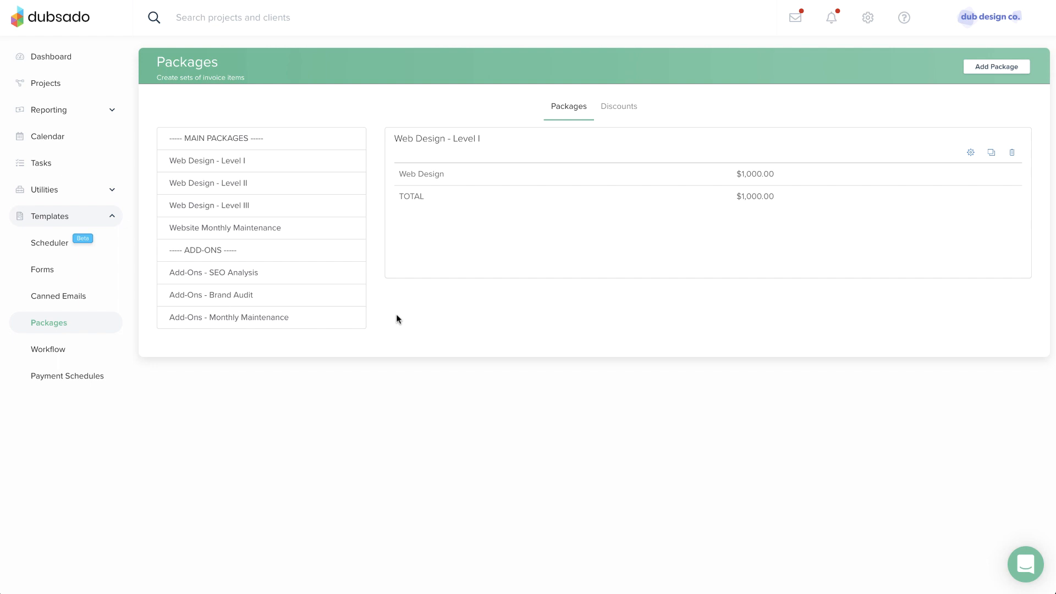
mouse_move(288, 162)
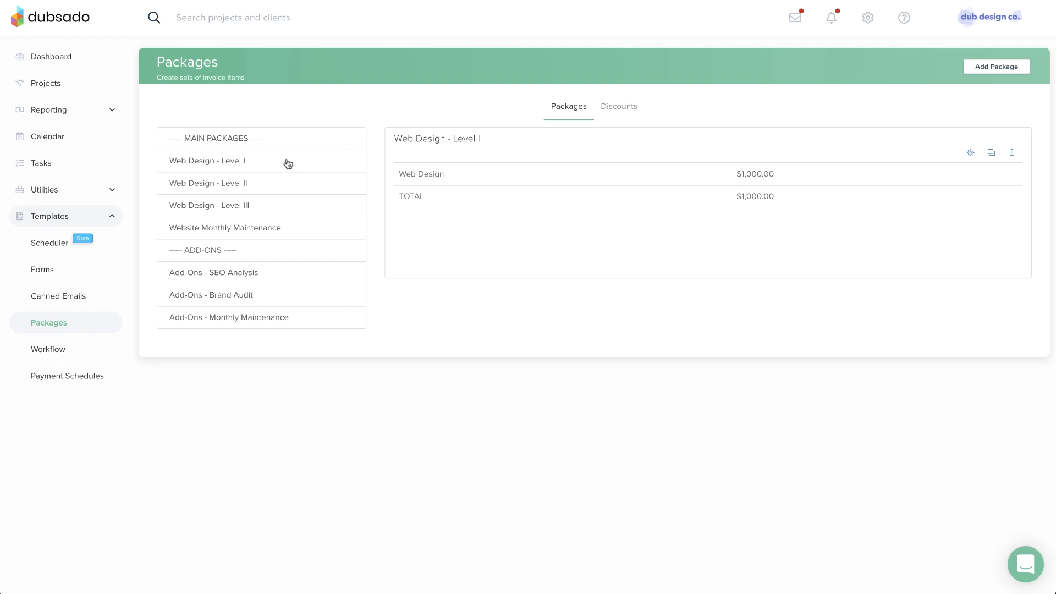
Preview the Web Design - Level II package and another package's line items.
click(208, 183)
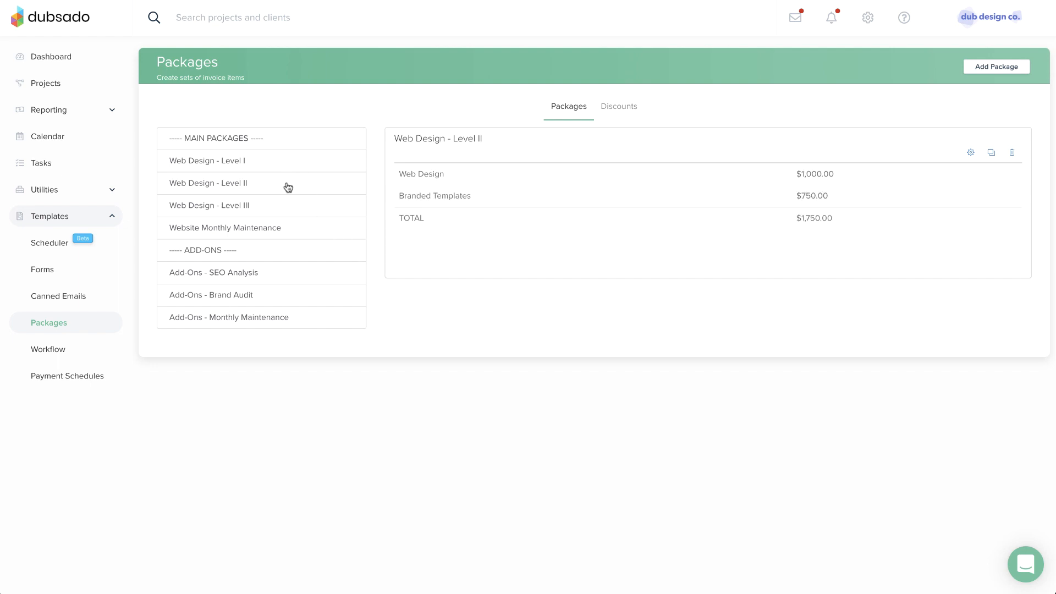
mouse_move(290, 209)
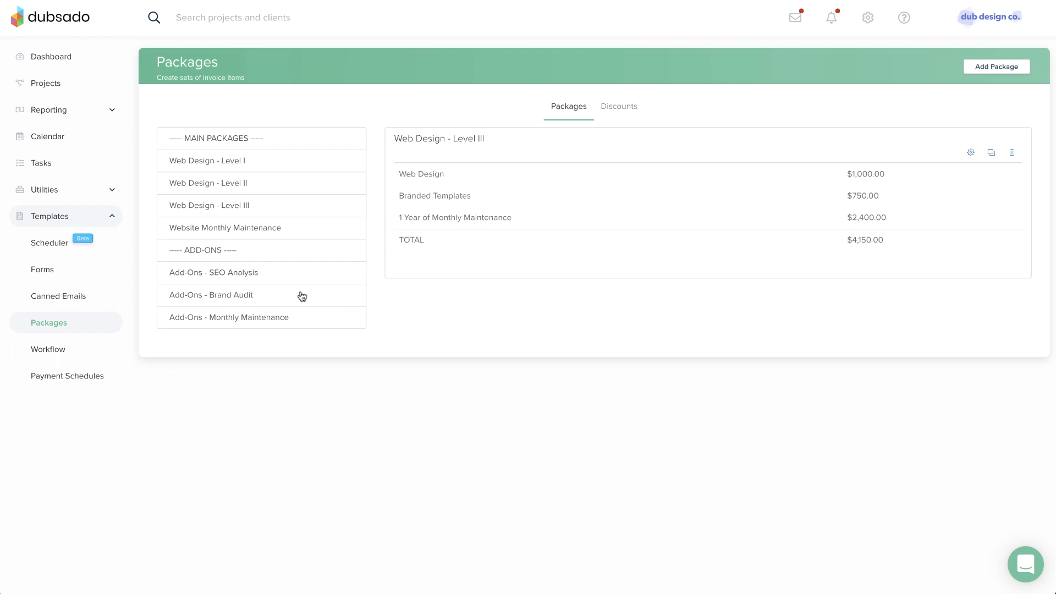
click(228, 318)
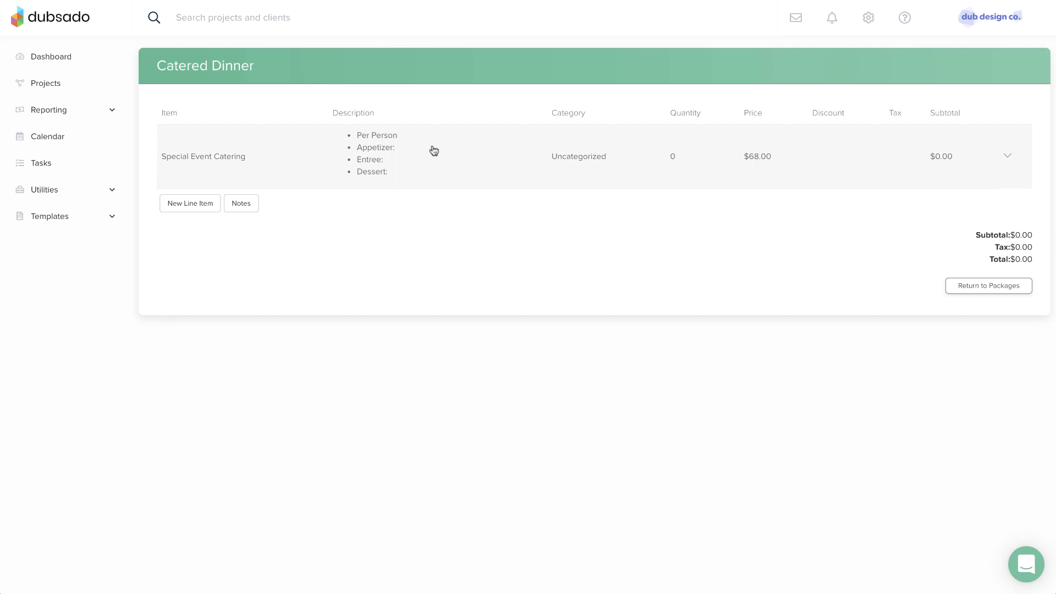
mouse_move(407, 180)
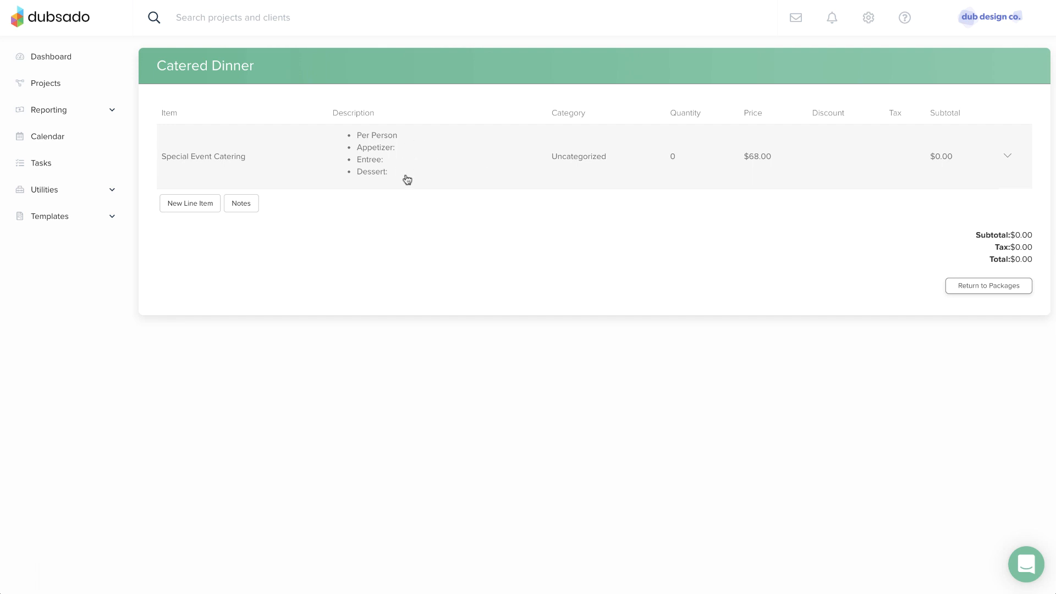
mouse_move(407, 182)
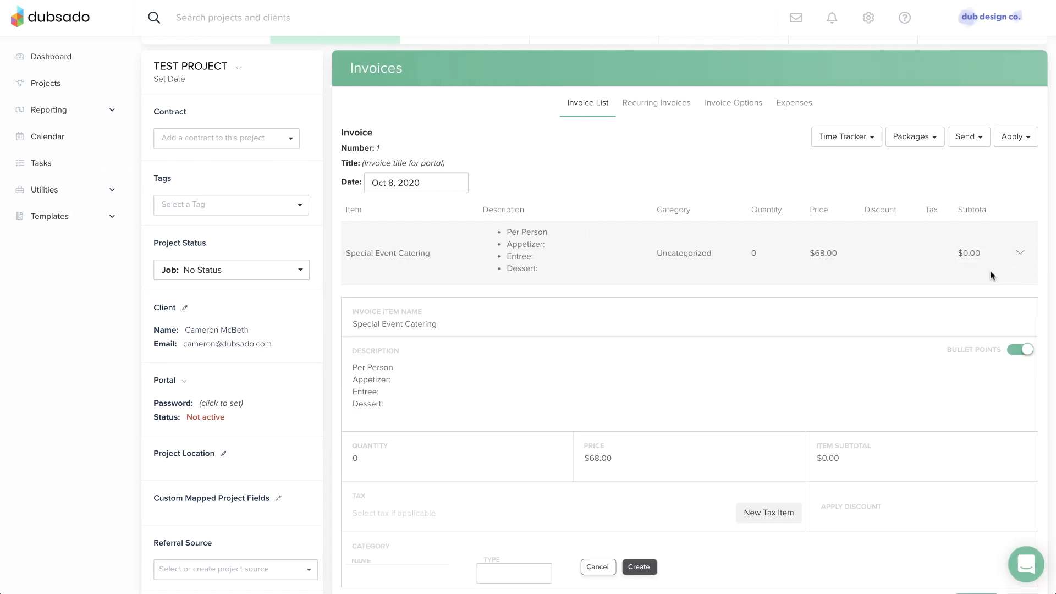
Set catering quantity to 75, list Caesar Salad as appetizer, and begin the entree.
click(354, 458)
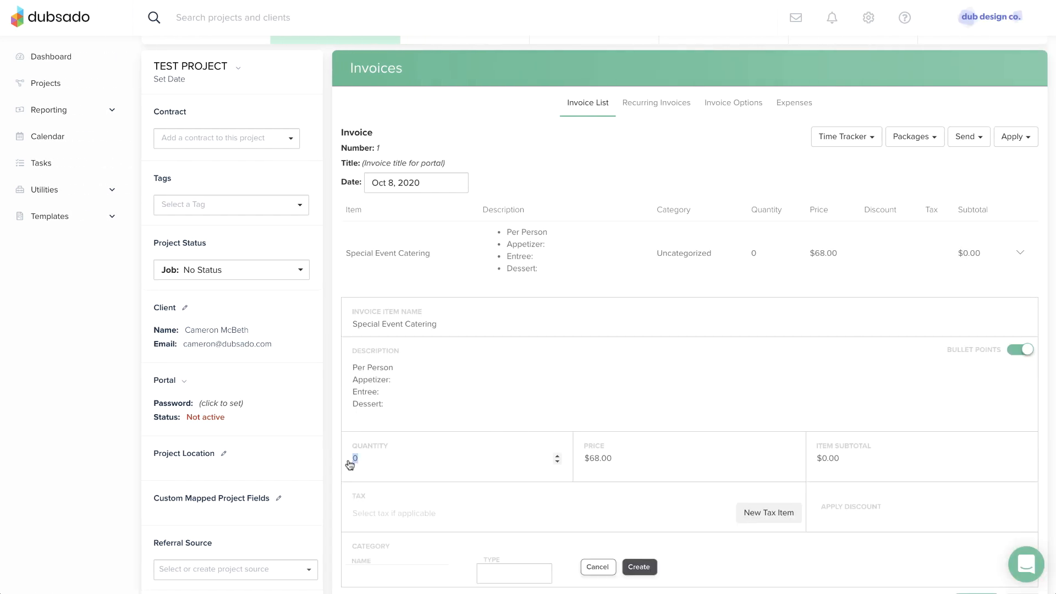
text(75)
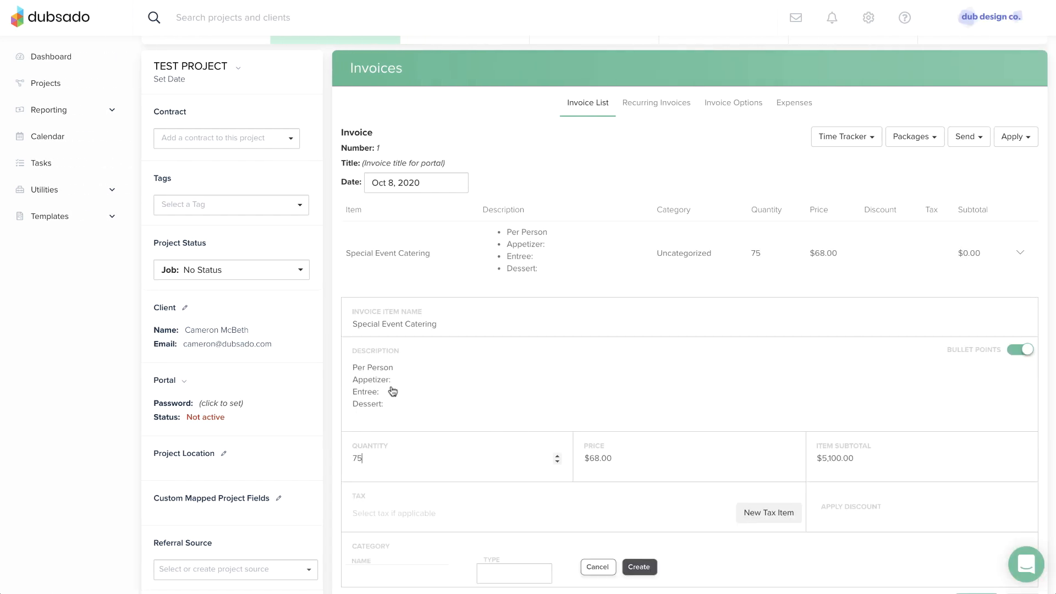
text(Ca)
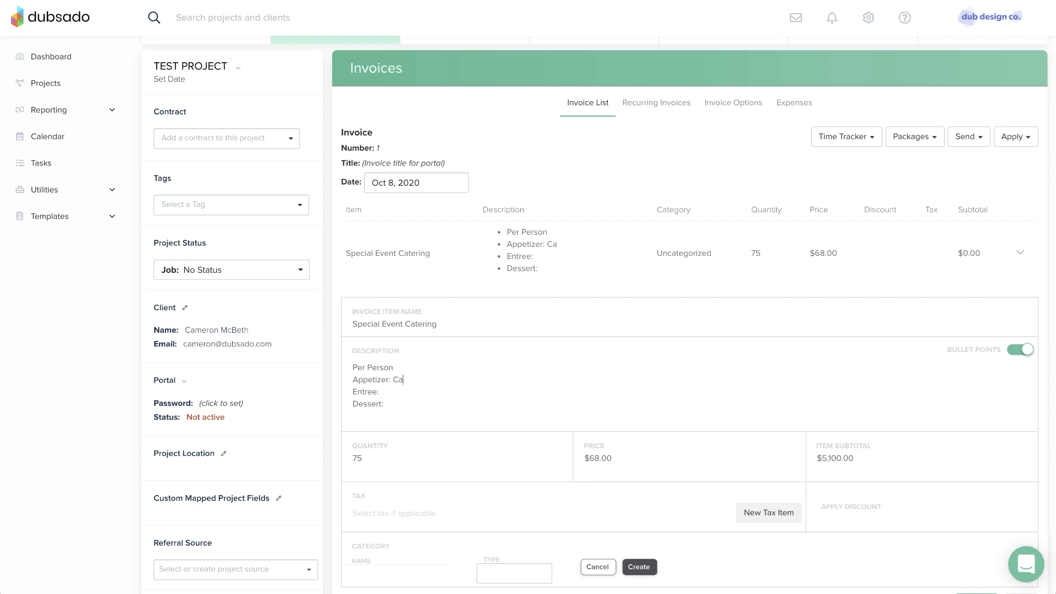
text(esar Salad)
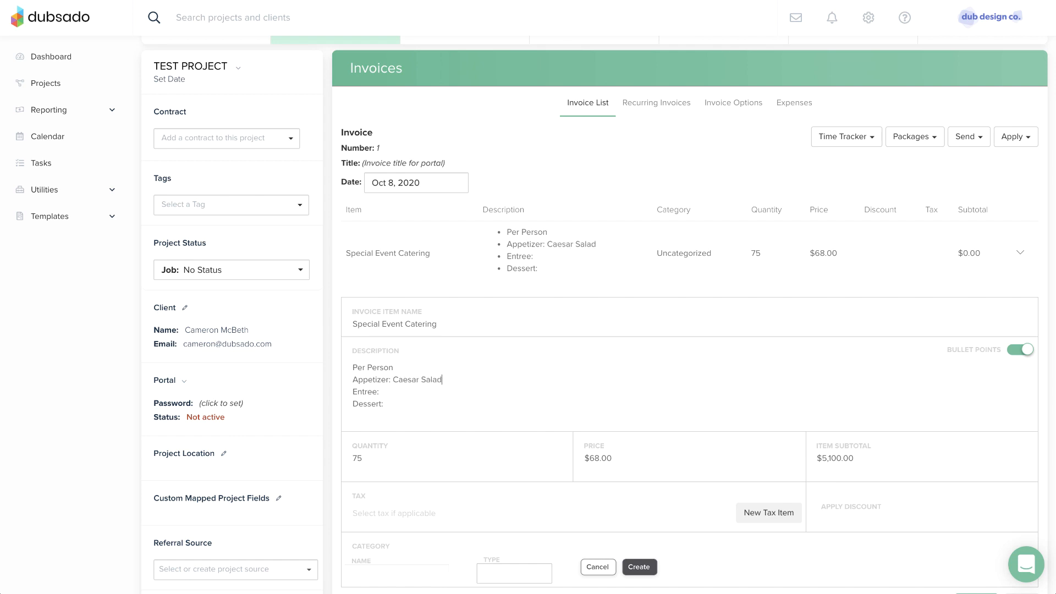
text(S)
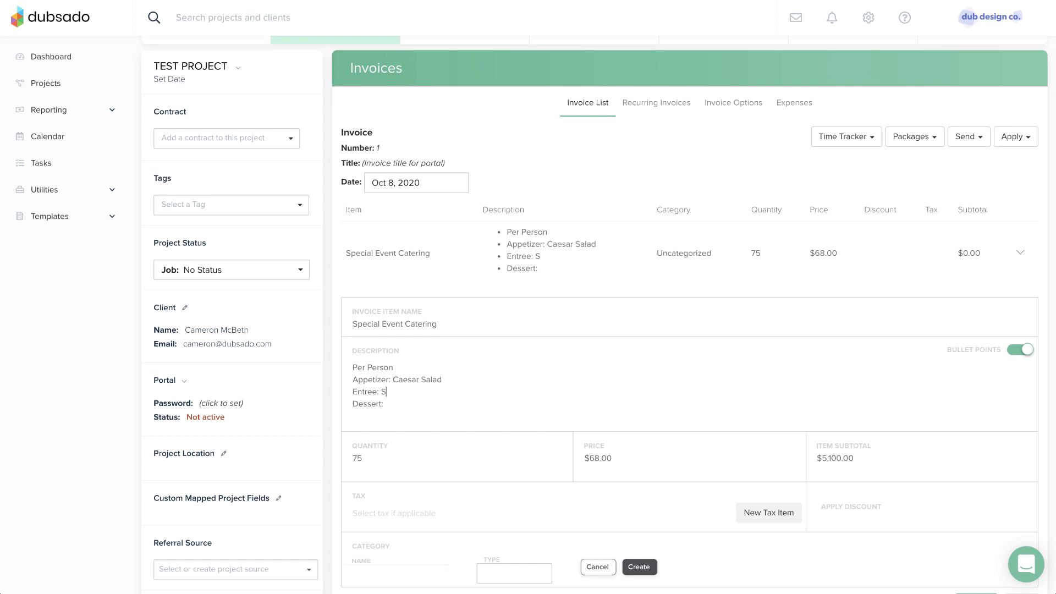